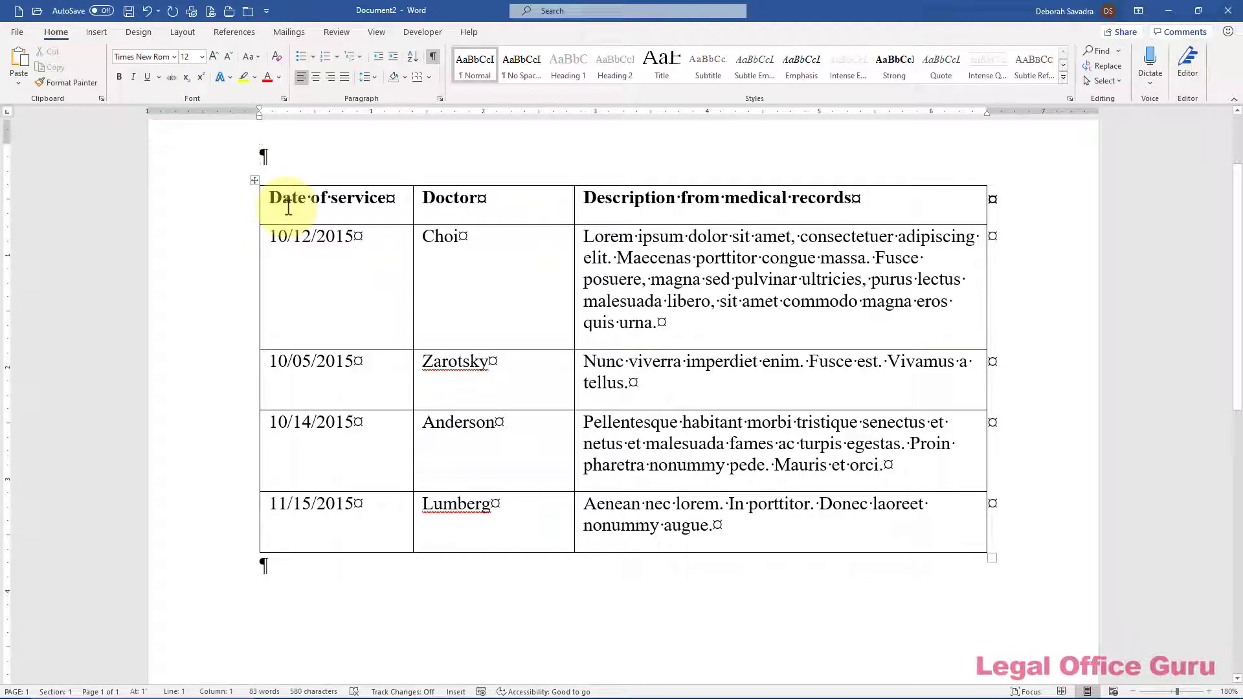
Show the Table Design tools for the medical records table.
click(273, 197)
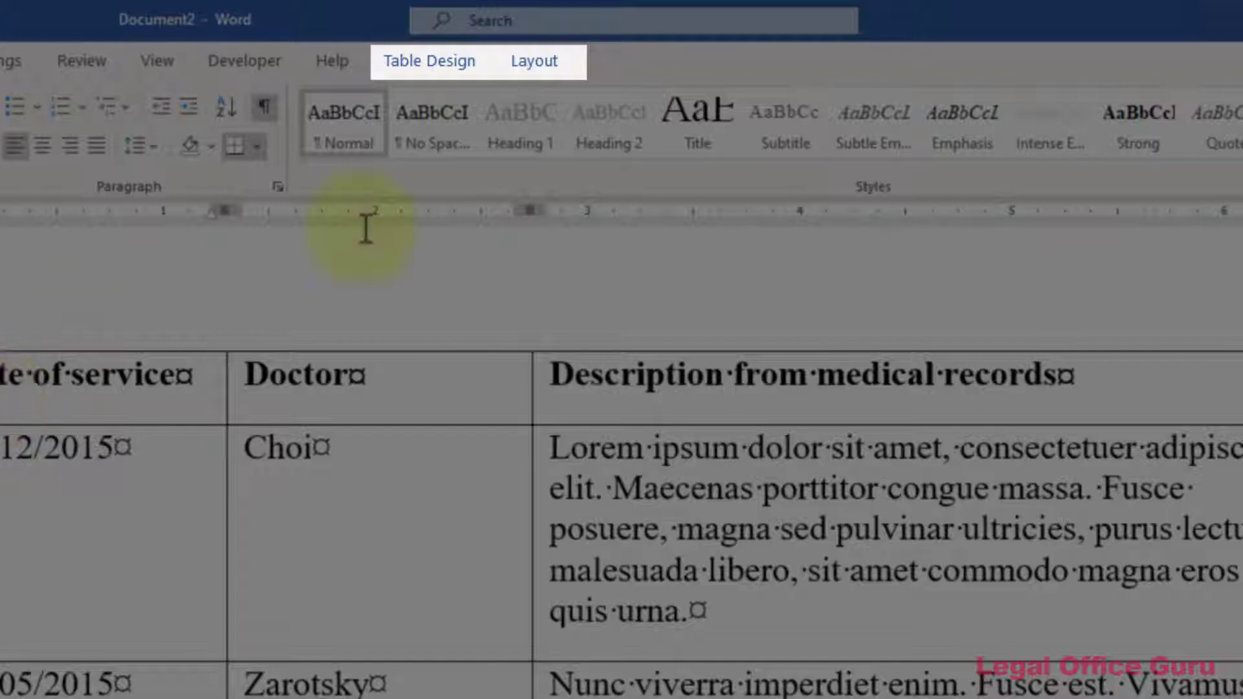
click(429, 60)
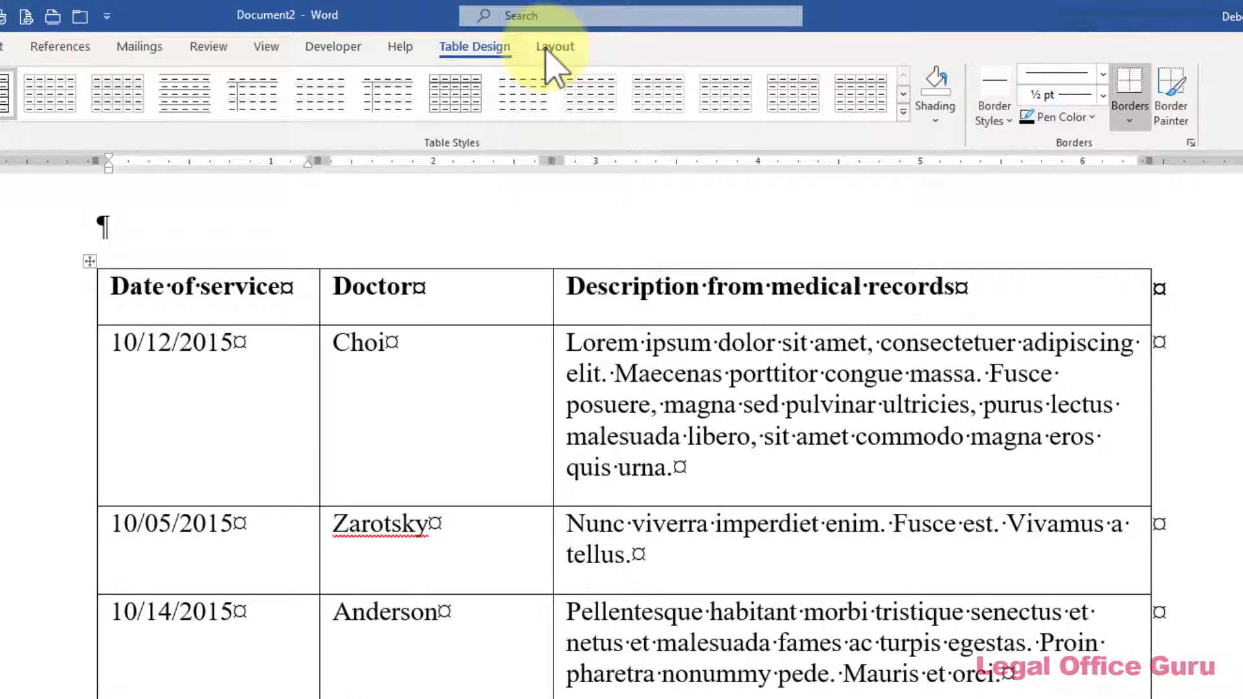
Bring up the Sort dialog from the Table Layout data tools.
click(554, 47)
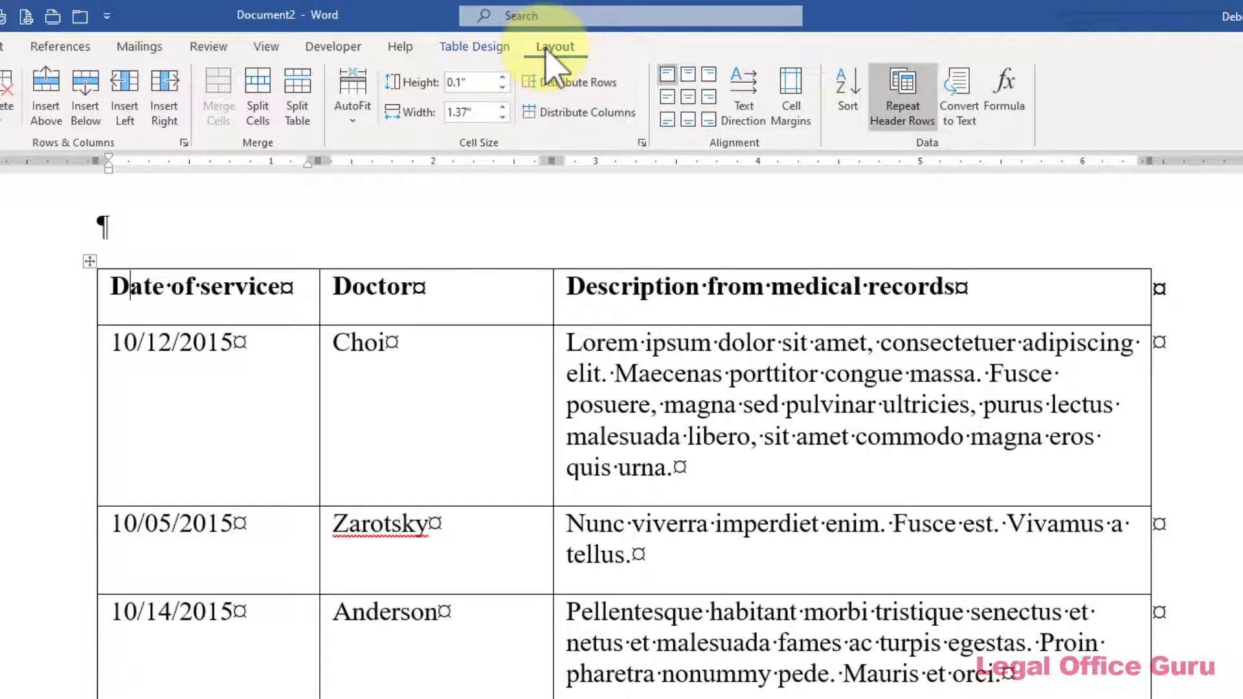
mouse_move(845, 94)
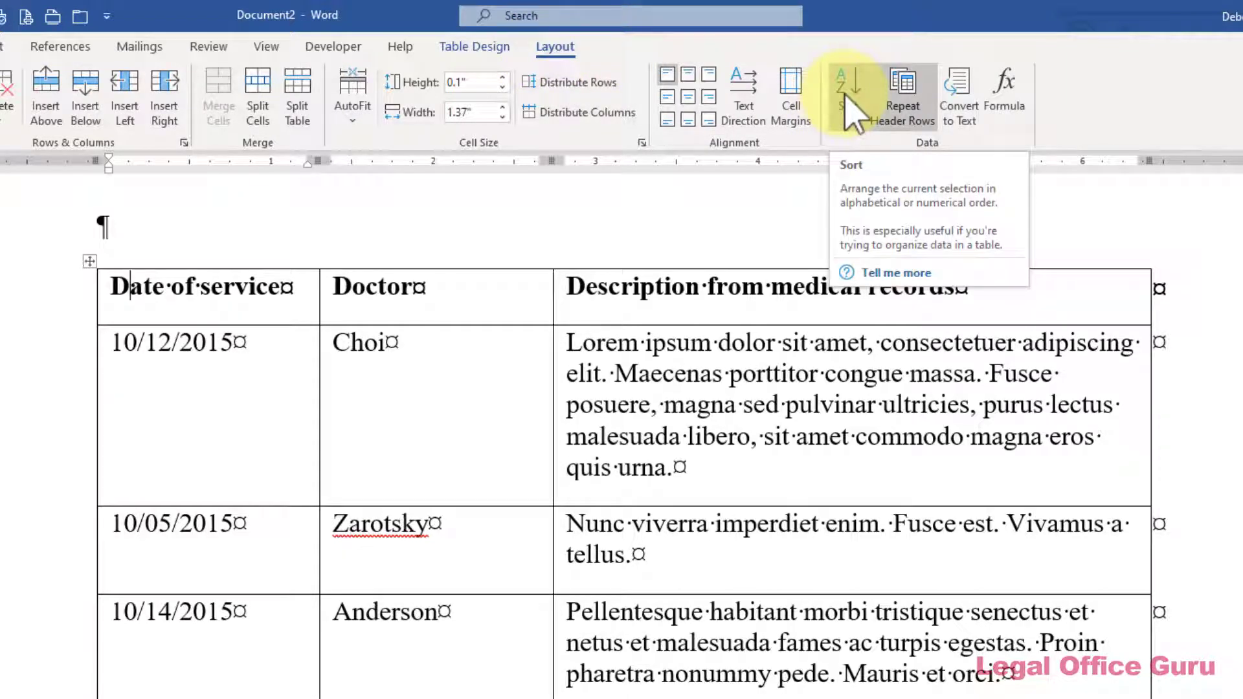
click(842, 91)
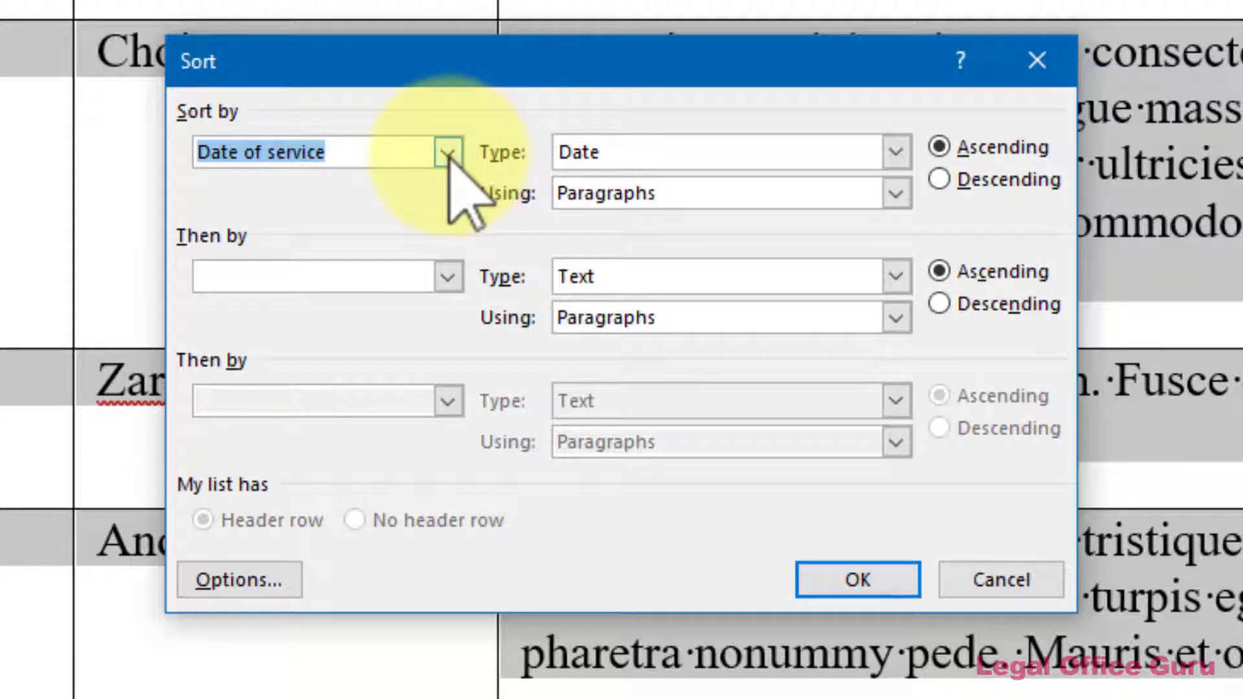
click(447, 152)
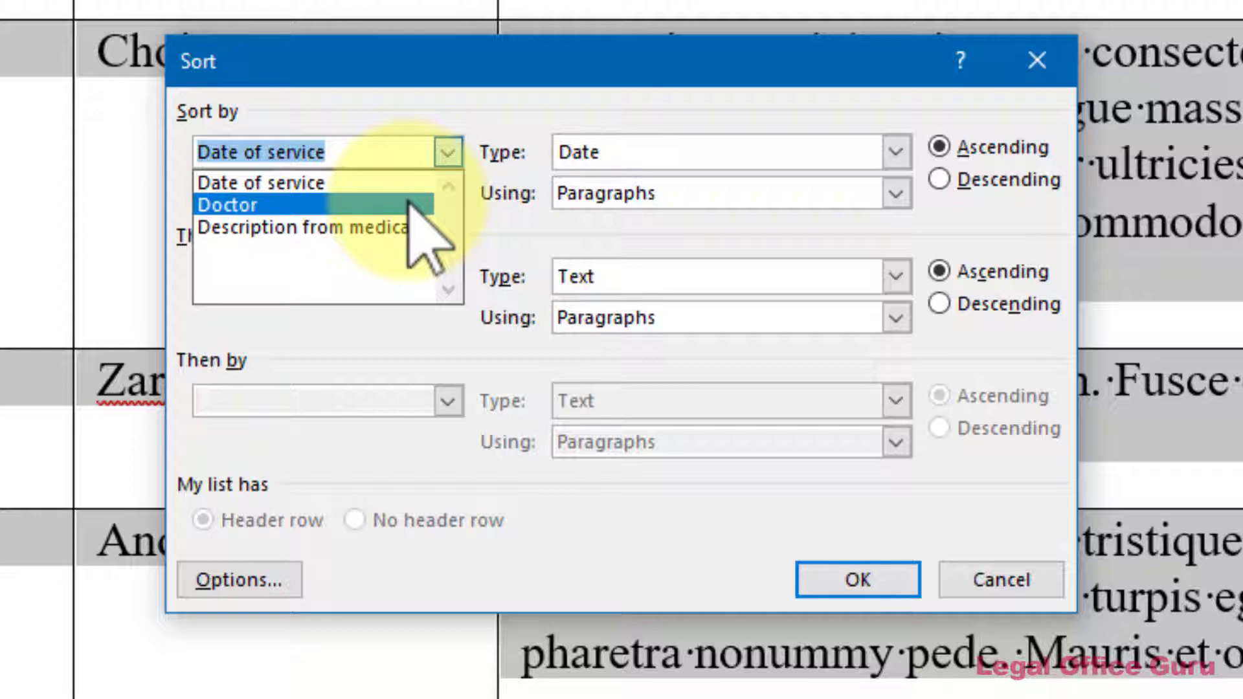
click(228, 204)
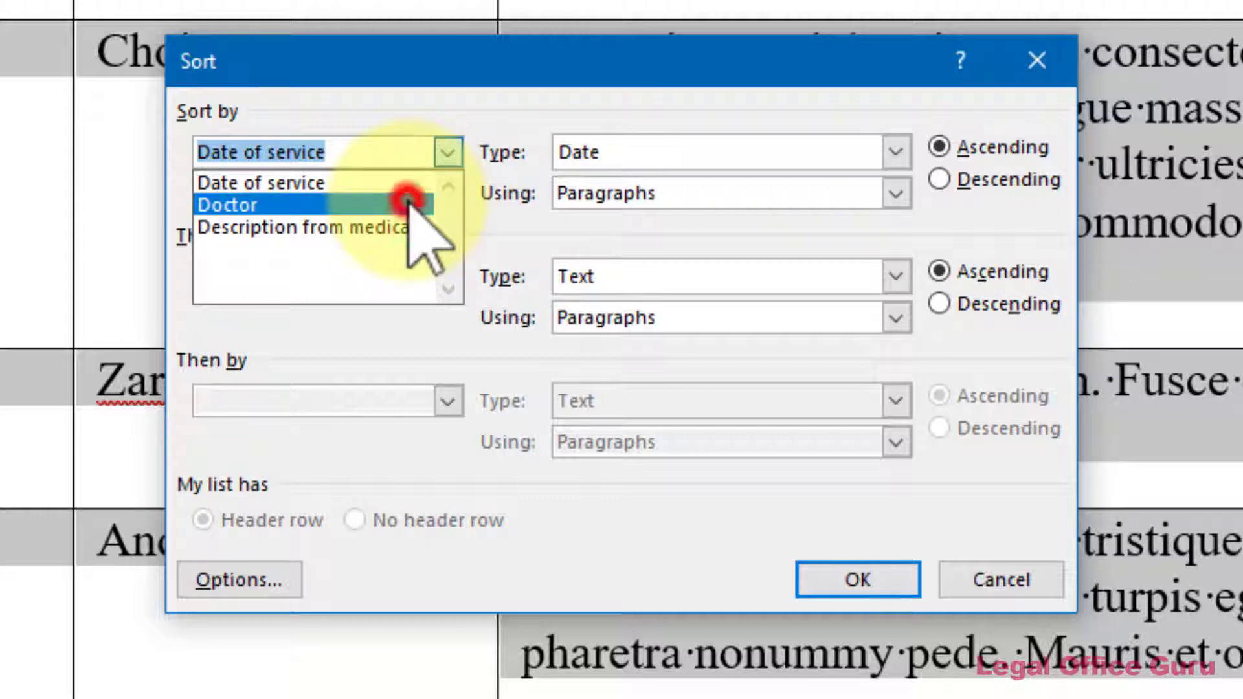
click(228, 203)
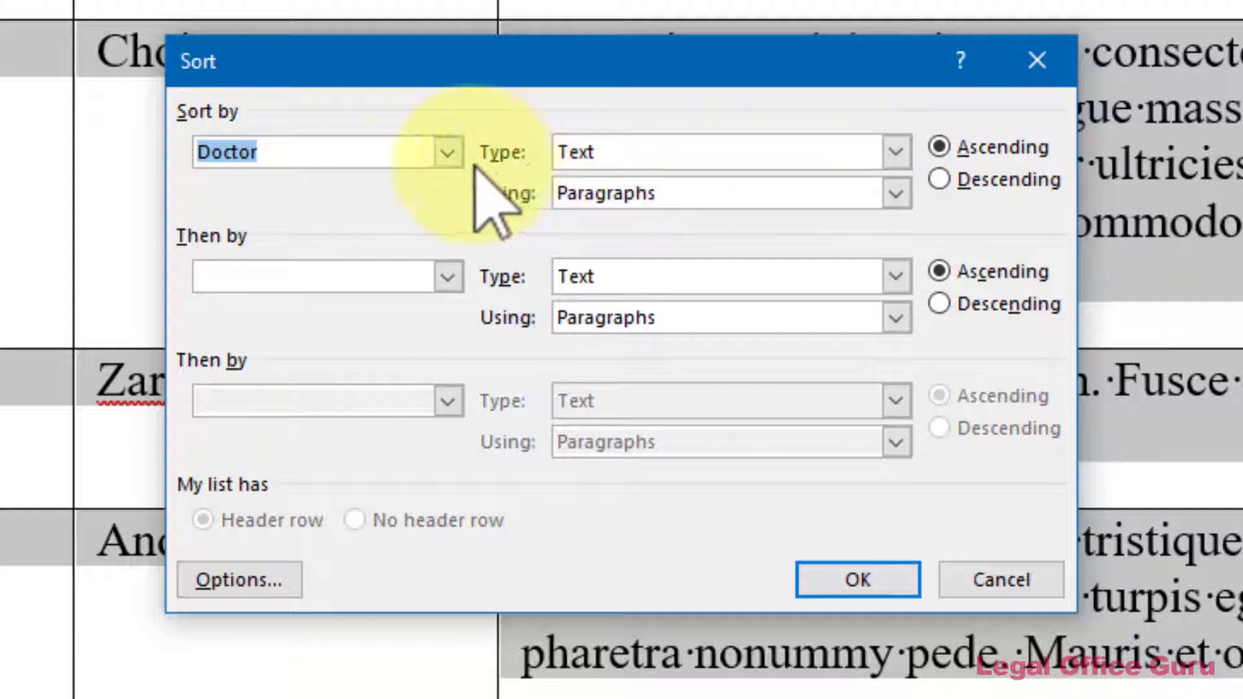
click(446, 153)
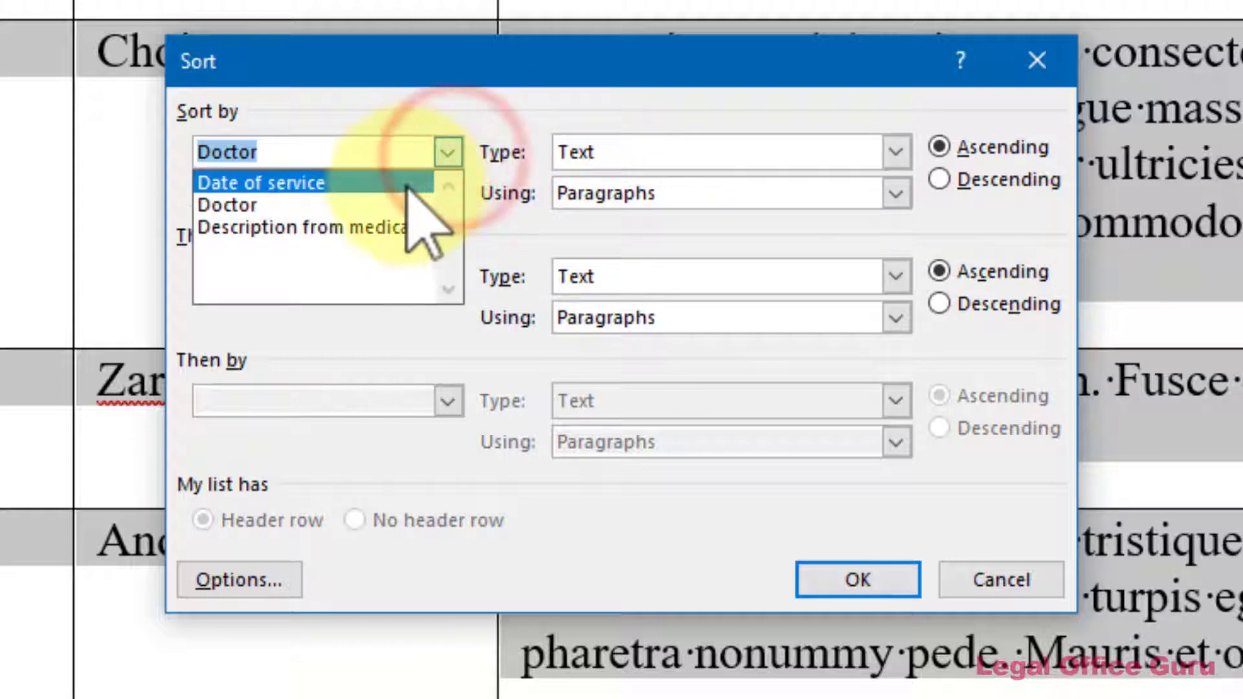
click(260, 181)
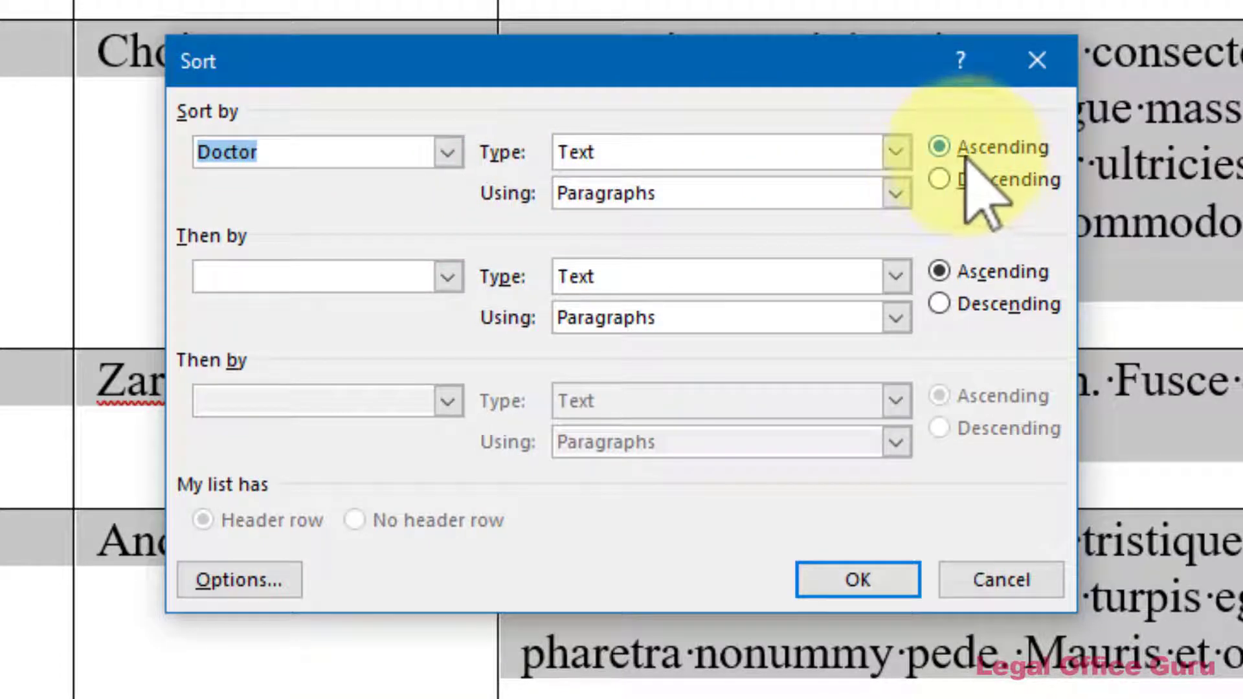
mouse_move(896, 193)
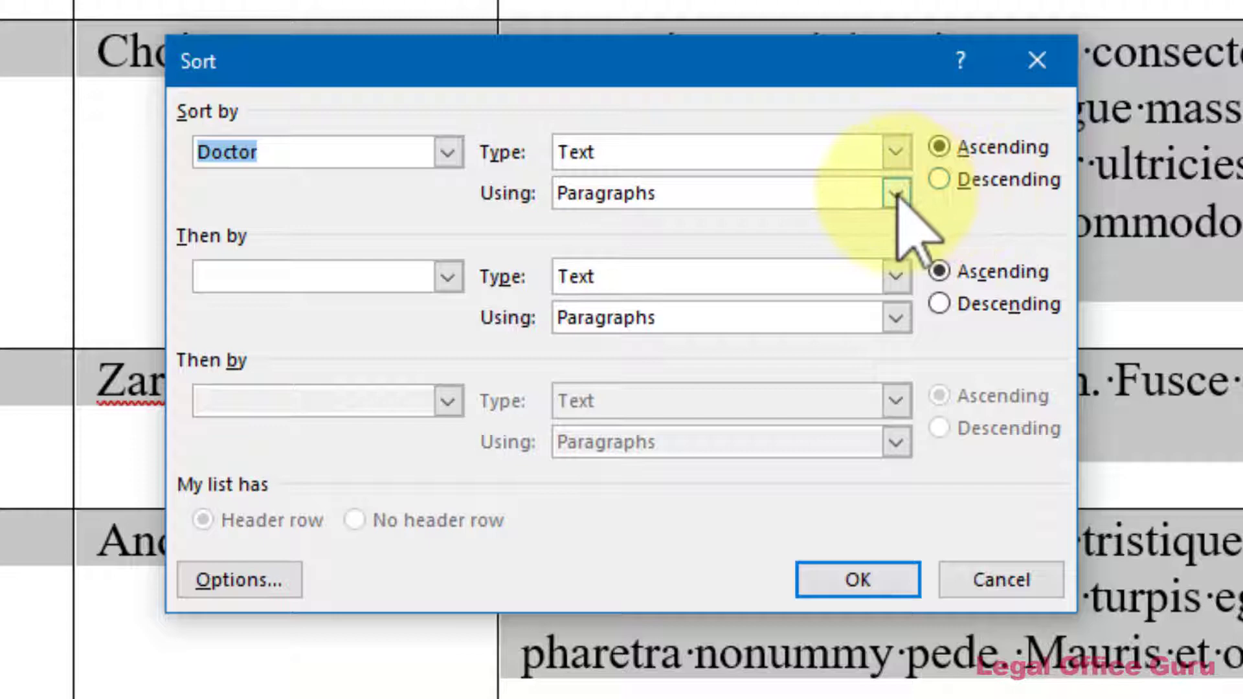
click(896, 192)
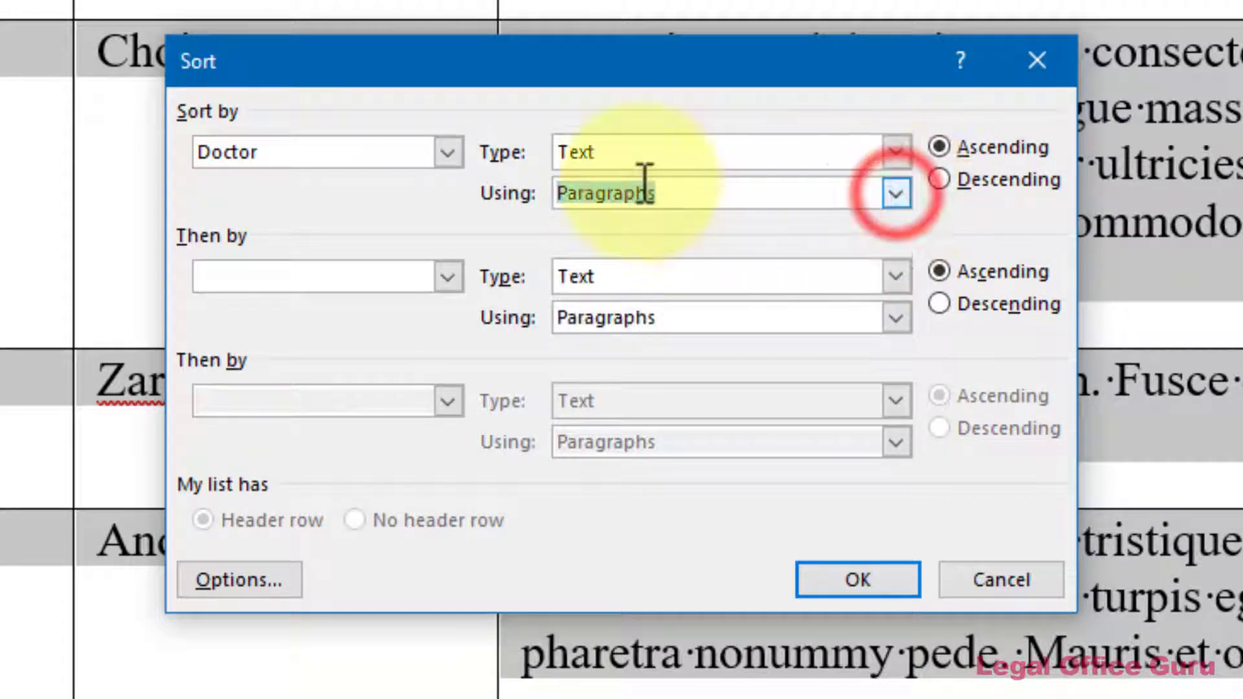
click(447, 152)
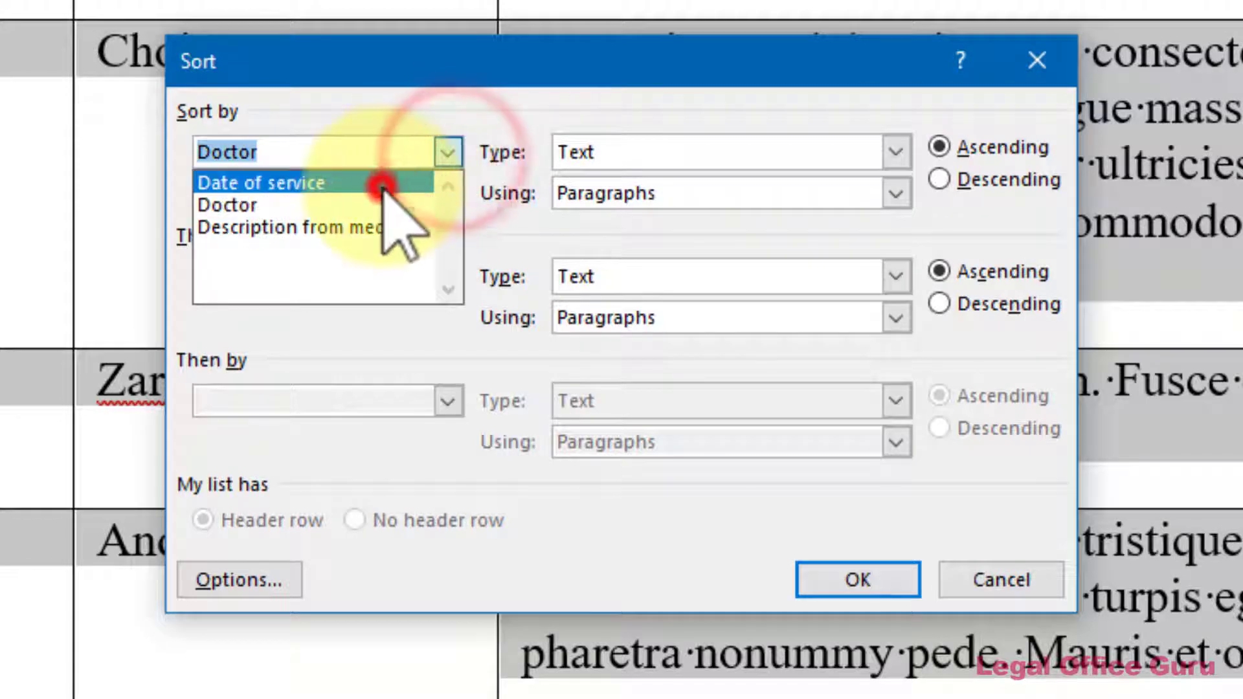
click(895, 193)
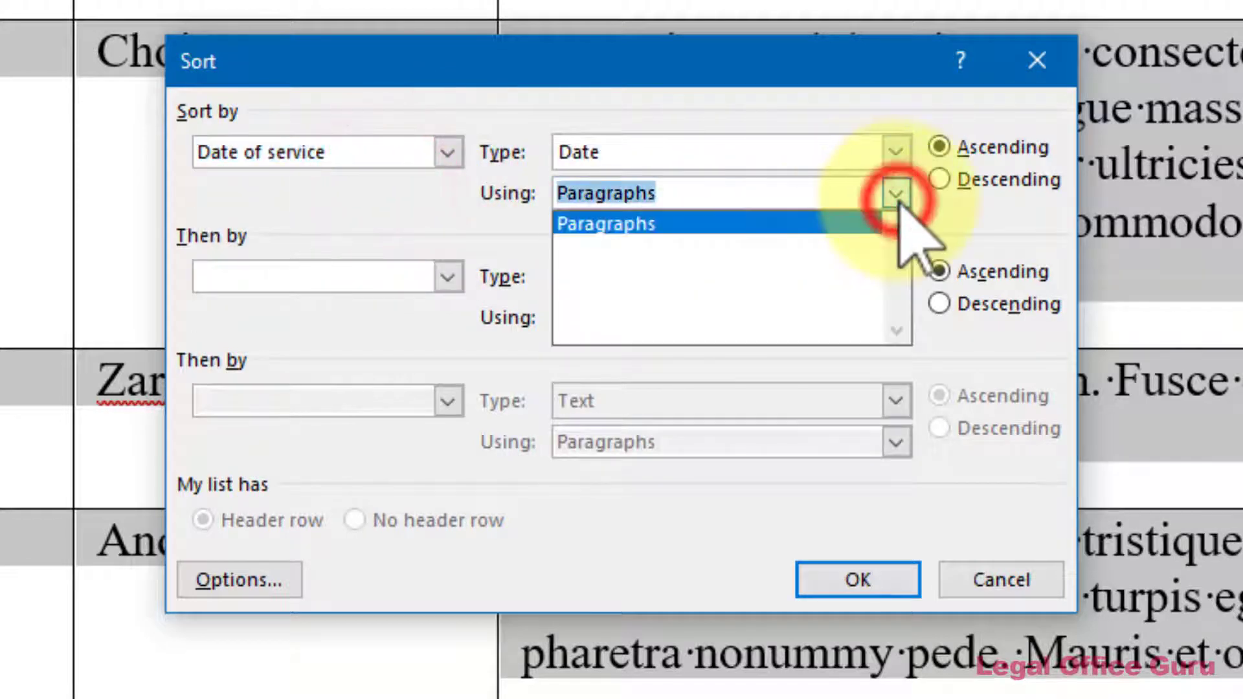
click(895, 193)
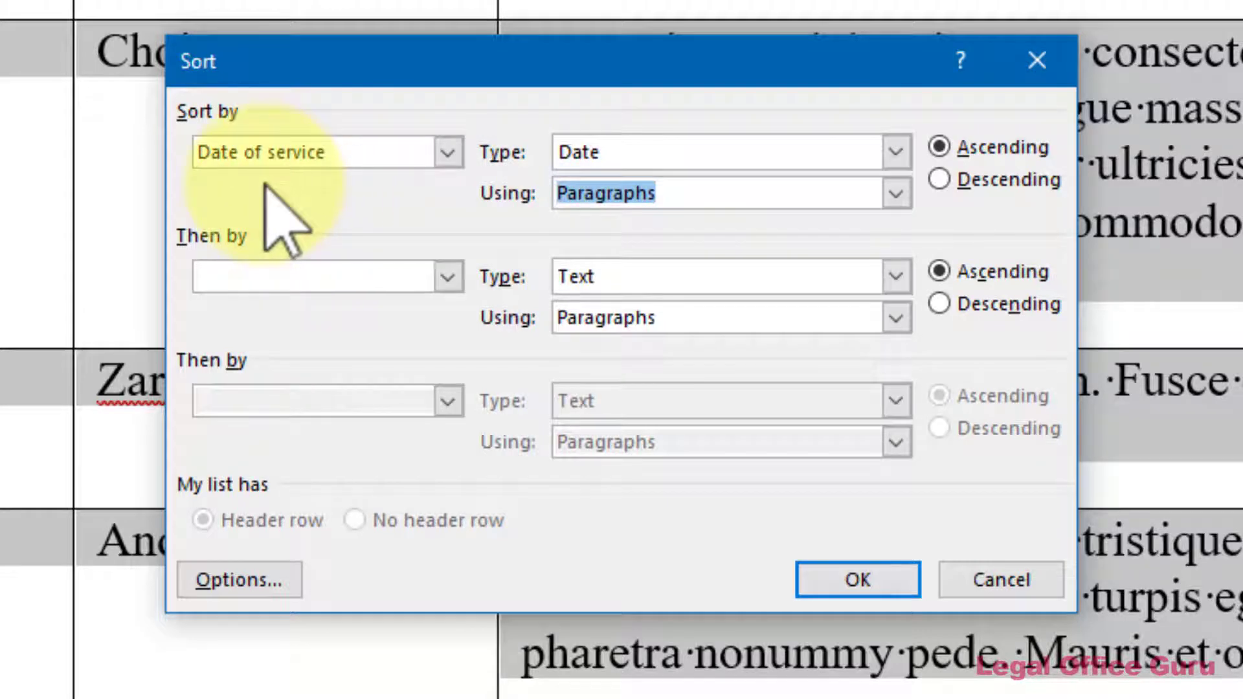
mouse_move(837, 524)
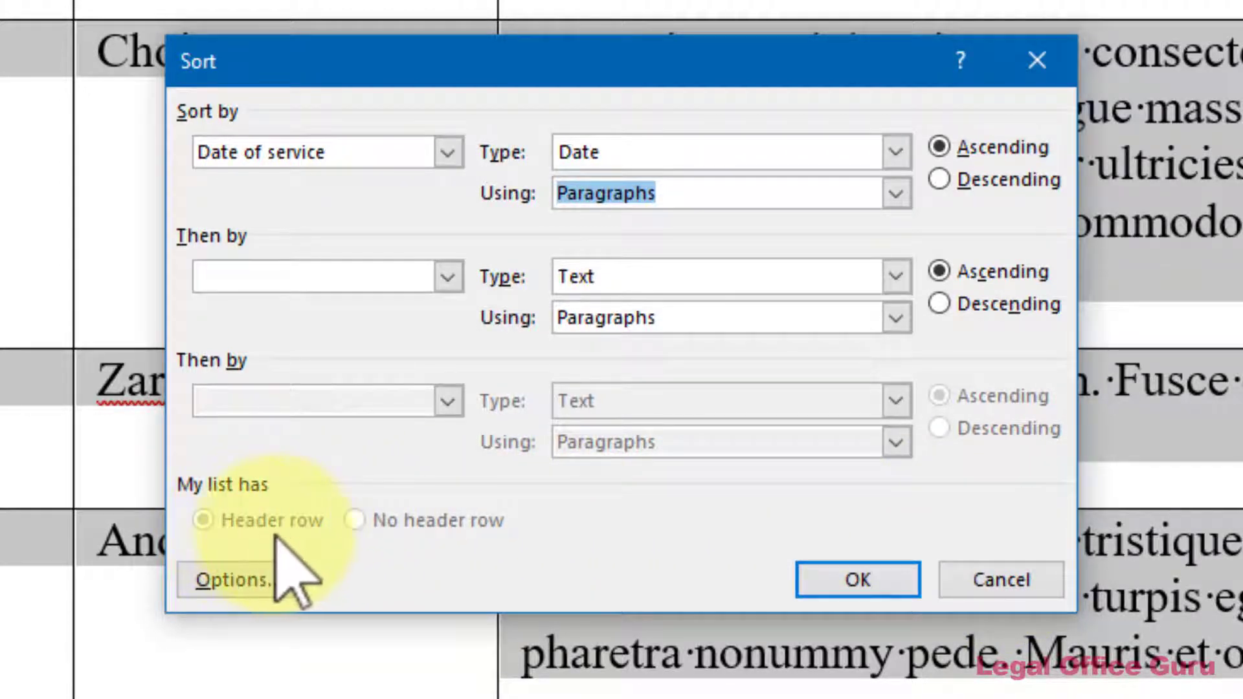
mouse_move(381, 571)
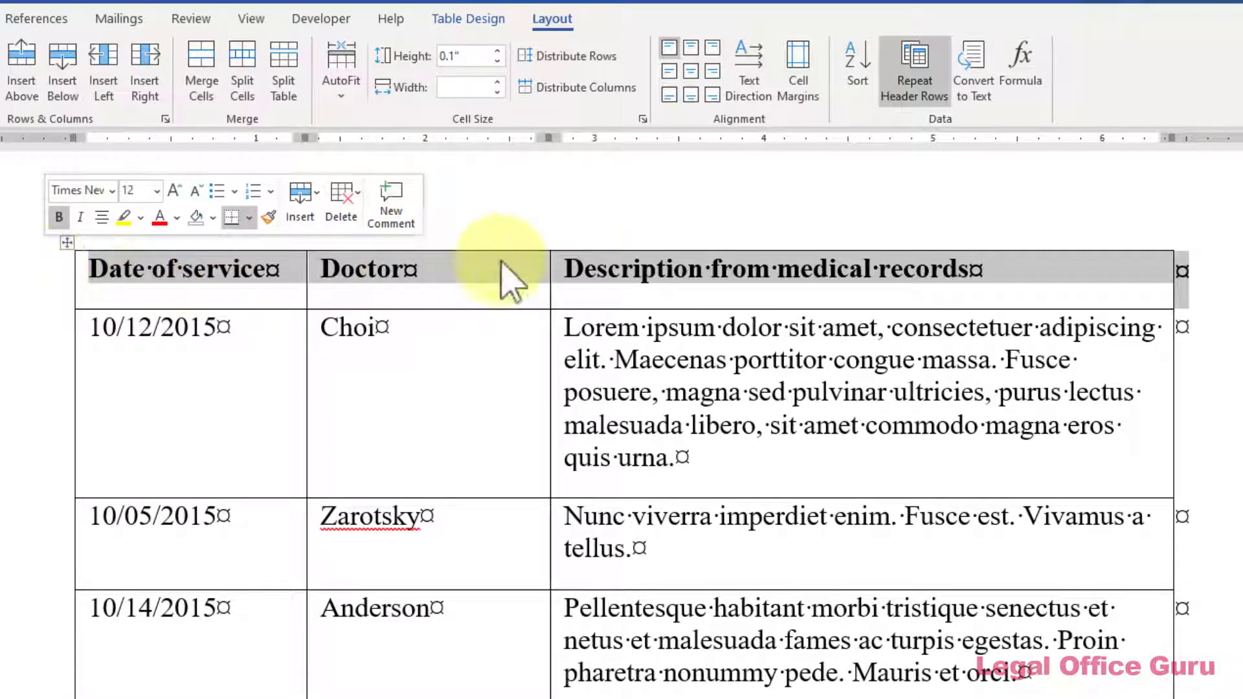
Sort the rows by Date of service ascending, keeping the header row on top.
click(913, 70)
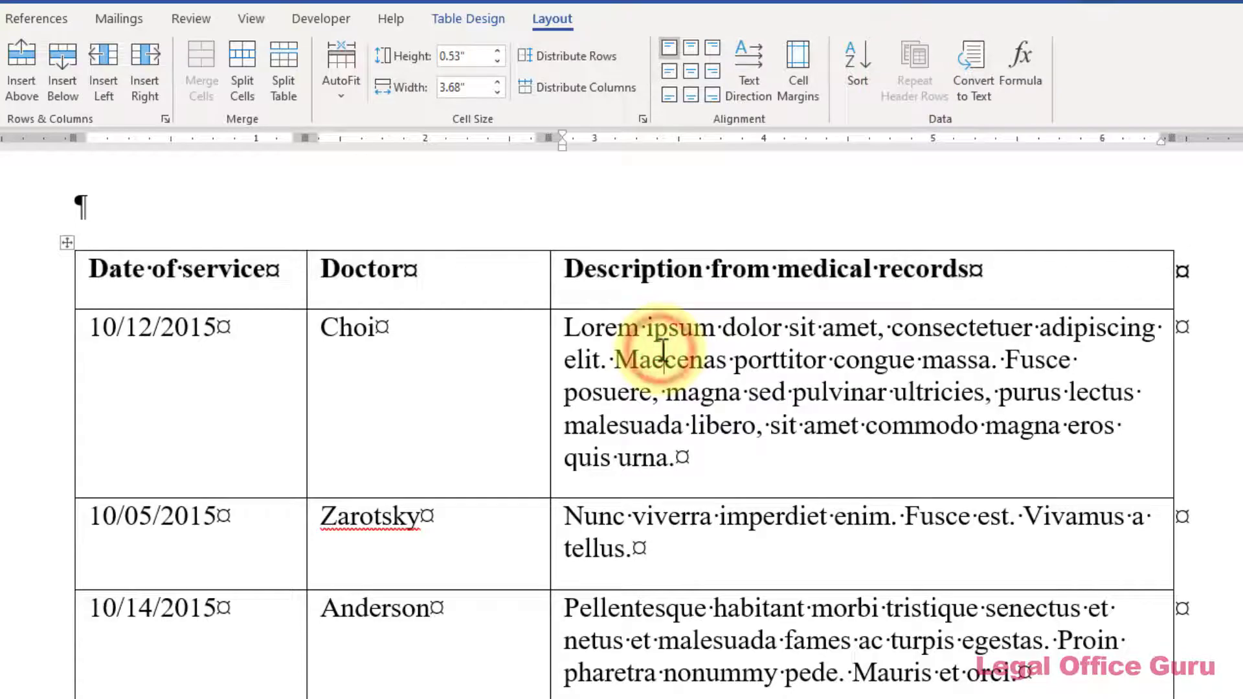
click(856, 68)
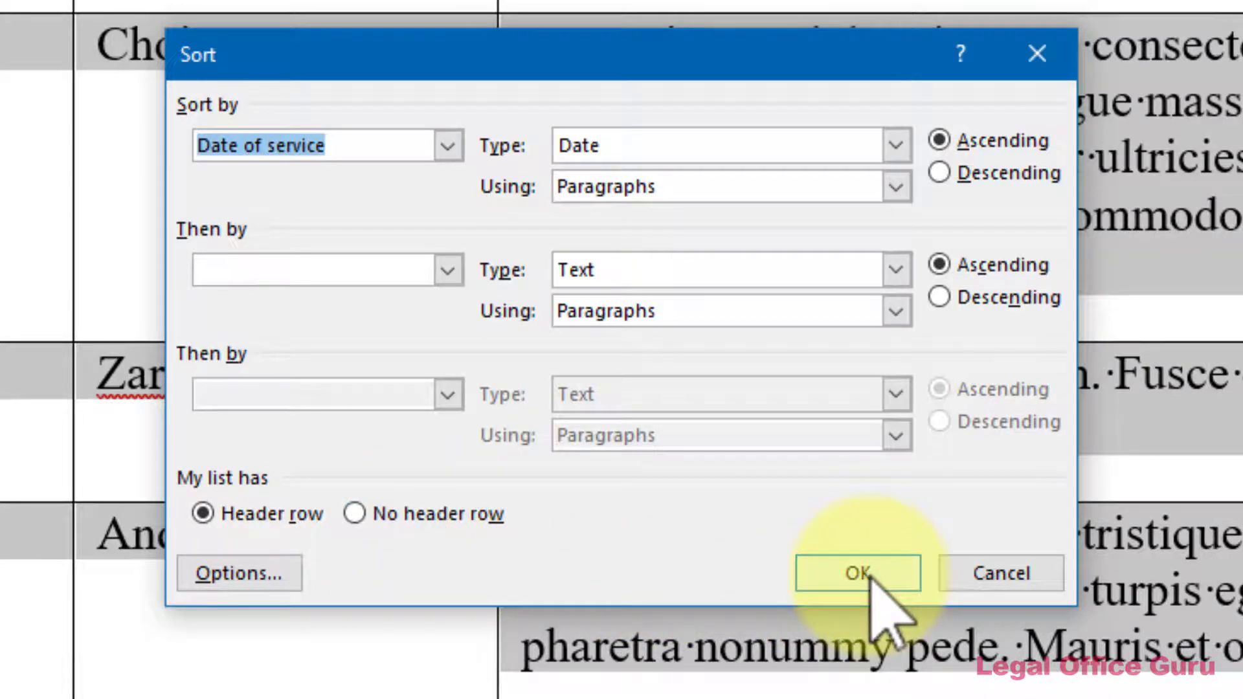
click(856, 573)
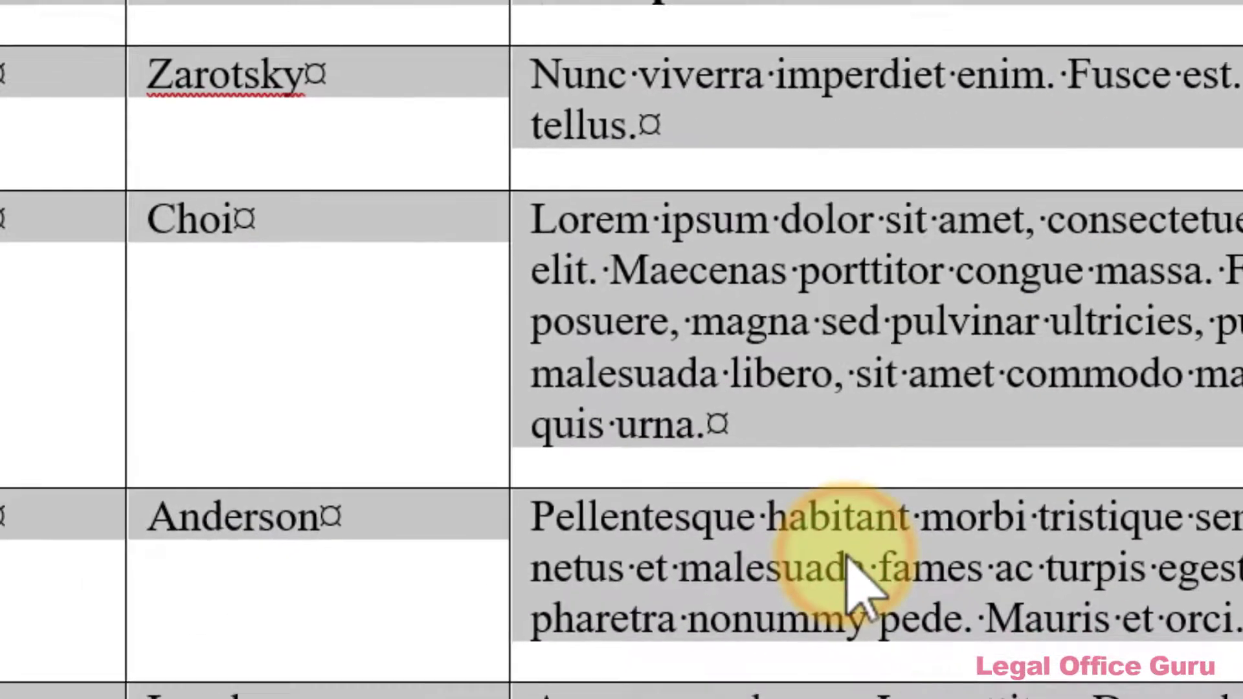